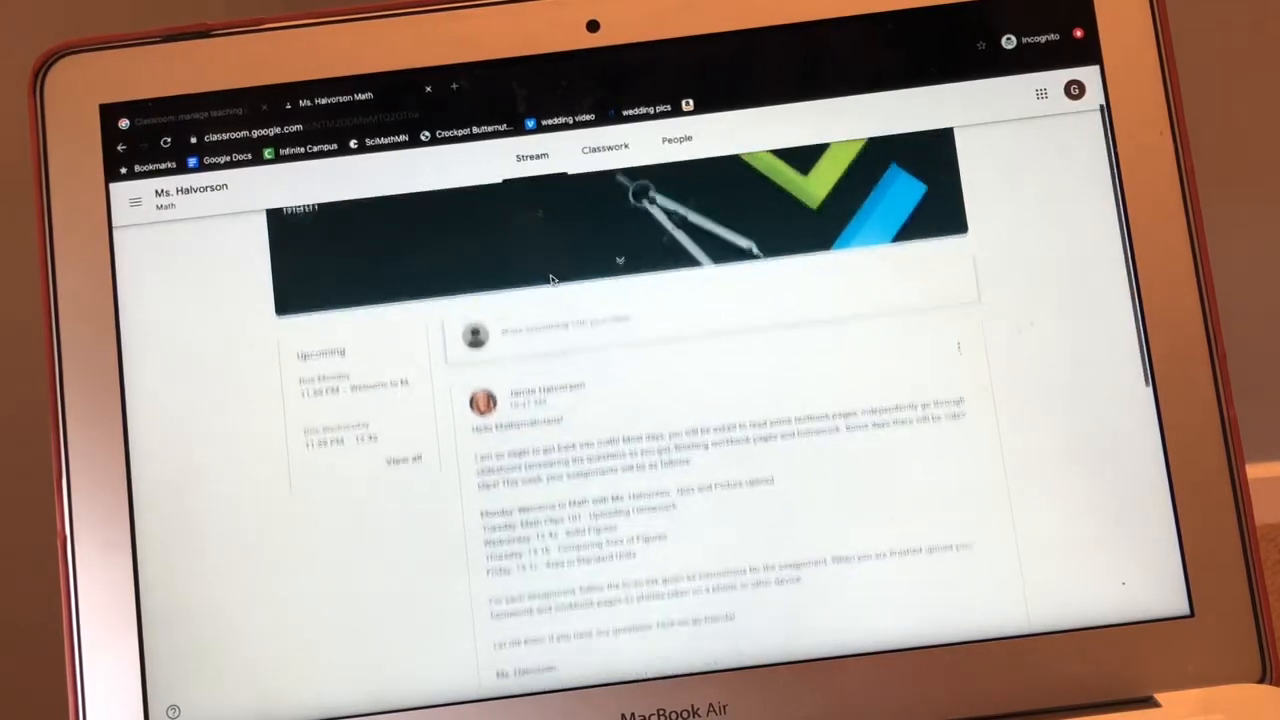
Scroll through the Classroom Stream to the Welcome to Math with Ms. Halvorson! assignment.
scroll(up, 3)
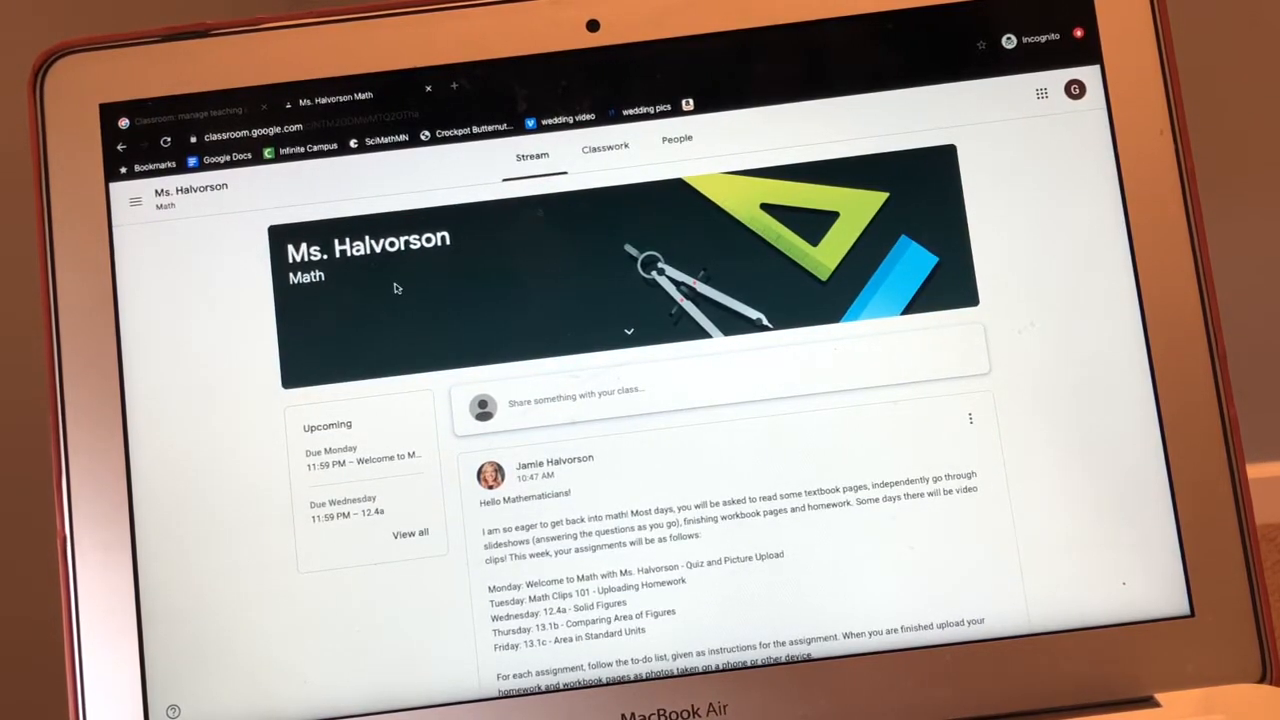
scroll(down, 3)
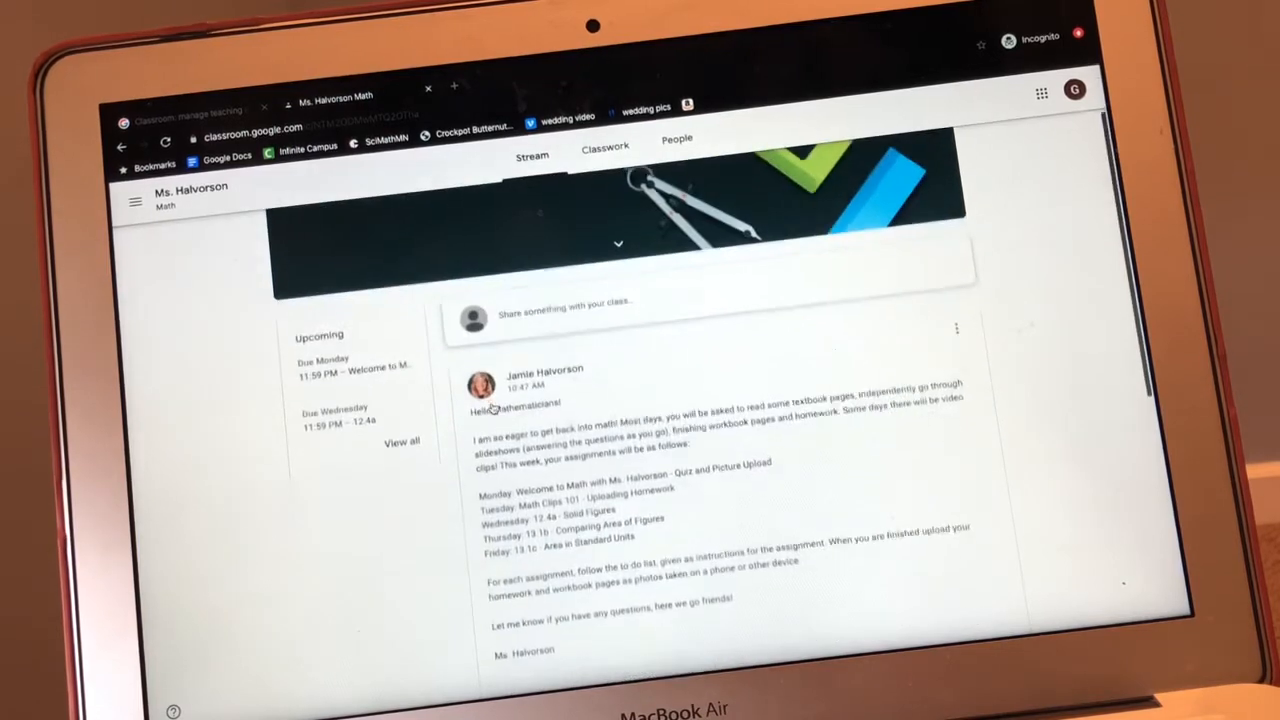
scroll(down, 3)
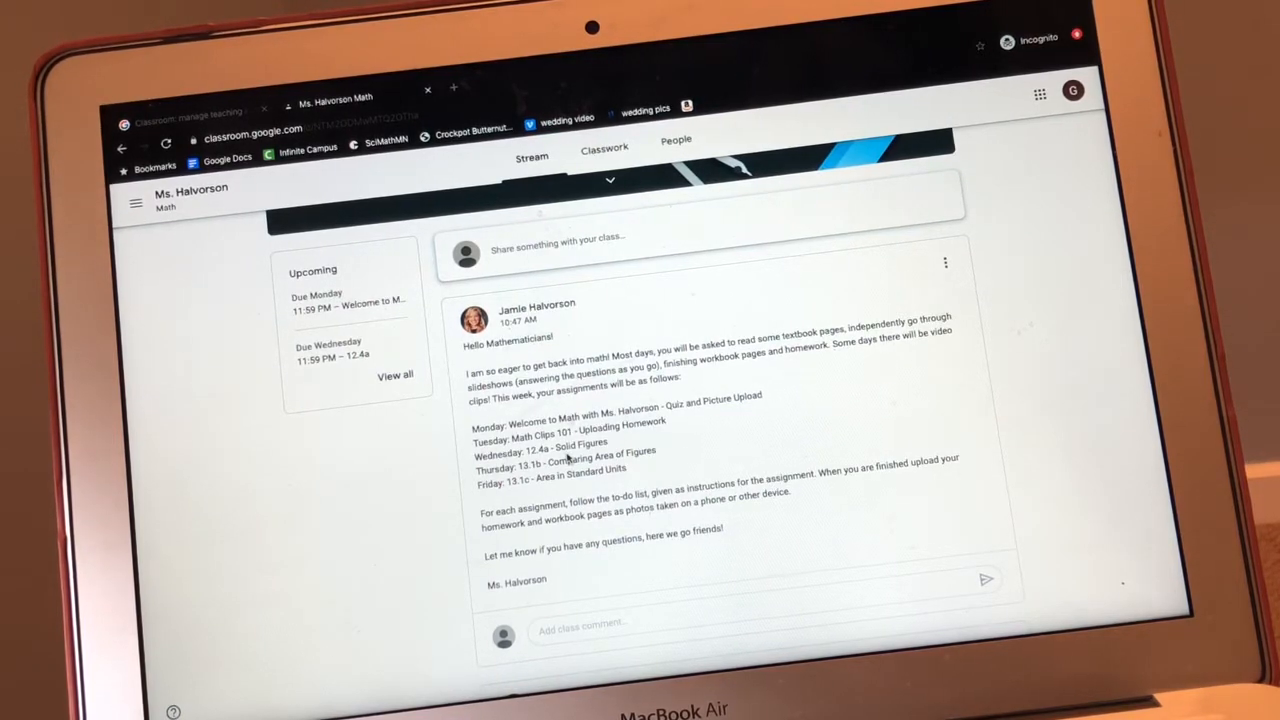
scroll(down, 3)
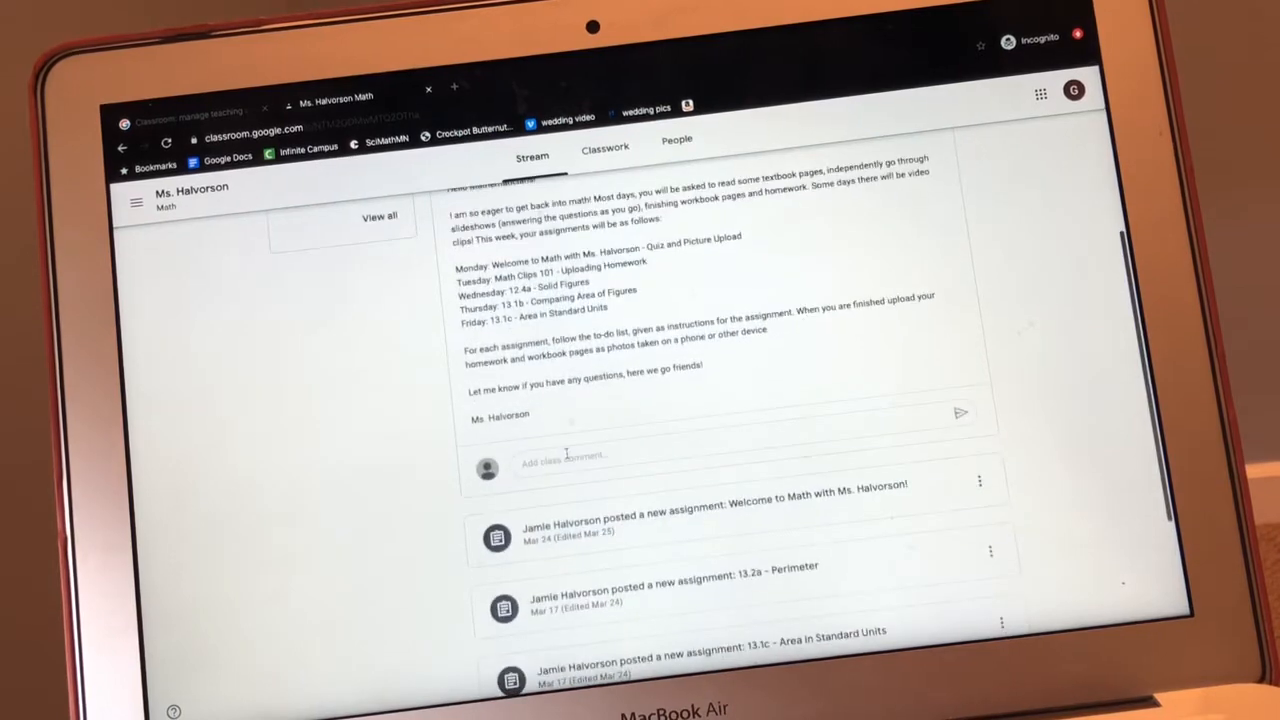
scroll(down, 3)
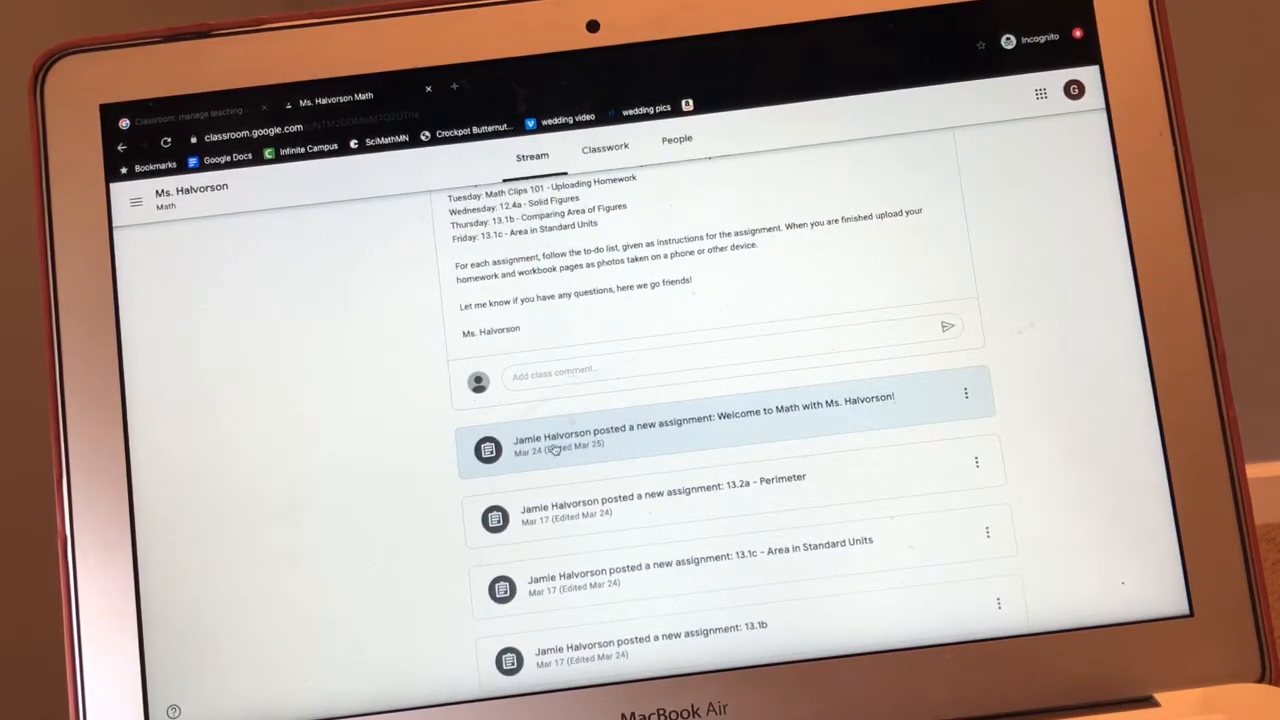
mouse_move(798, 420)
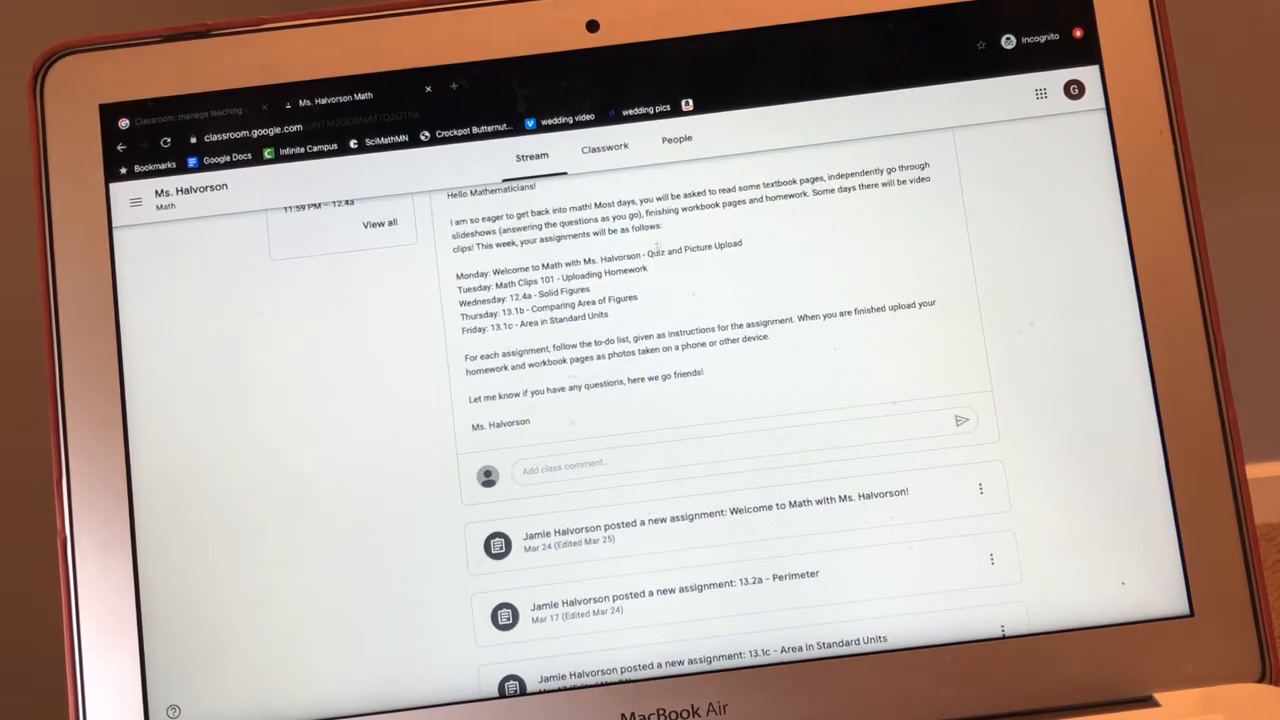
scroll(down, 3)
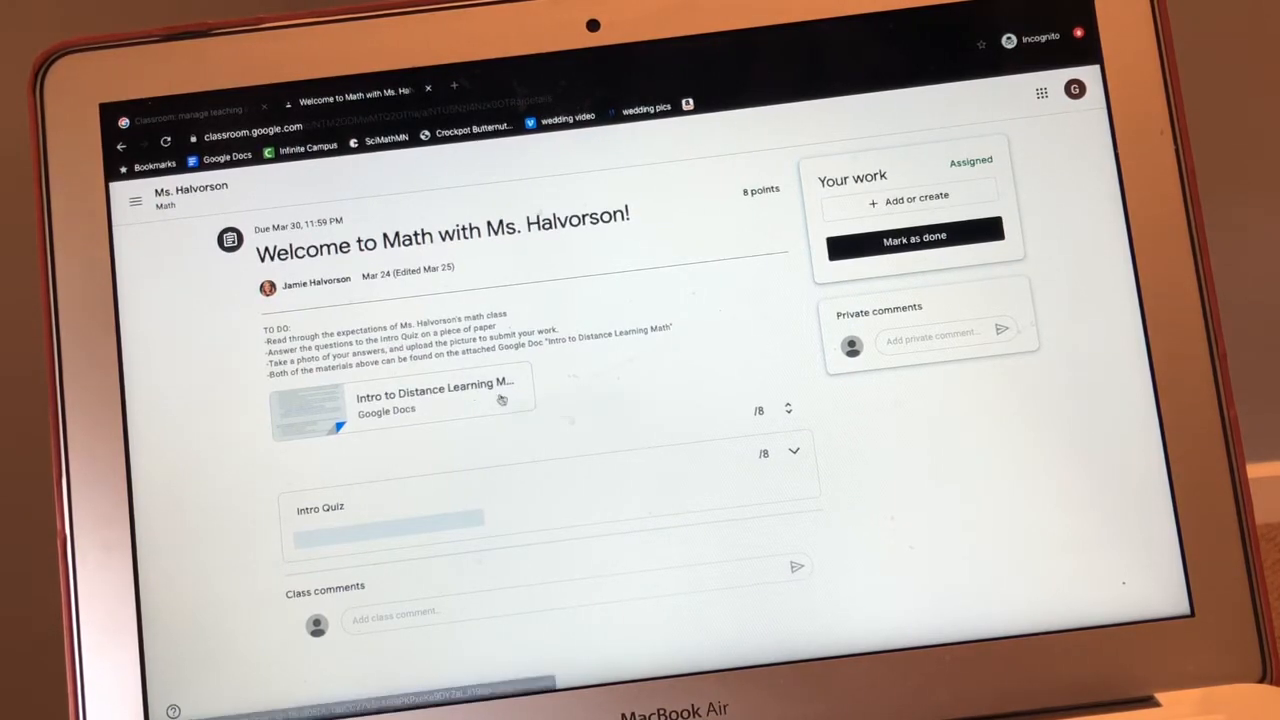
Open the attached Intro to Distance Learning Math doc and acknowledge the view-history notice.
click(432, 396)
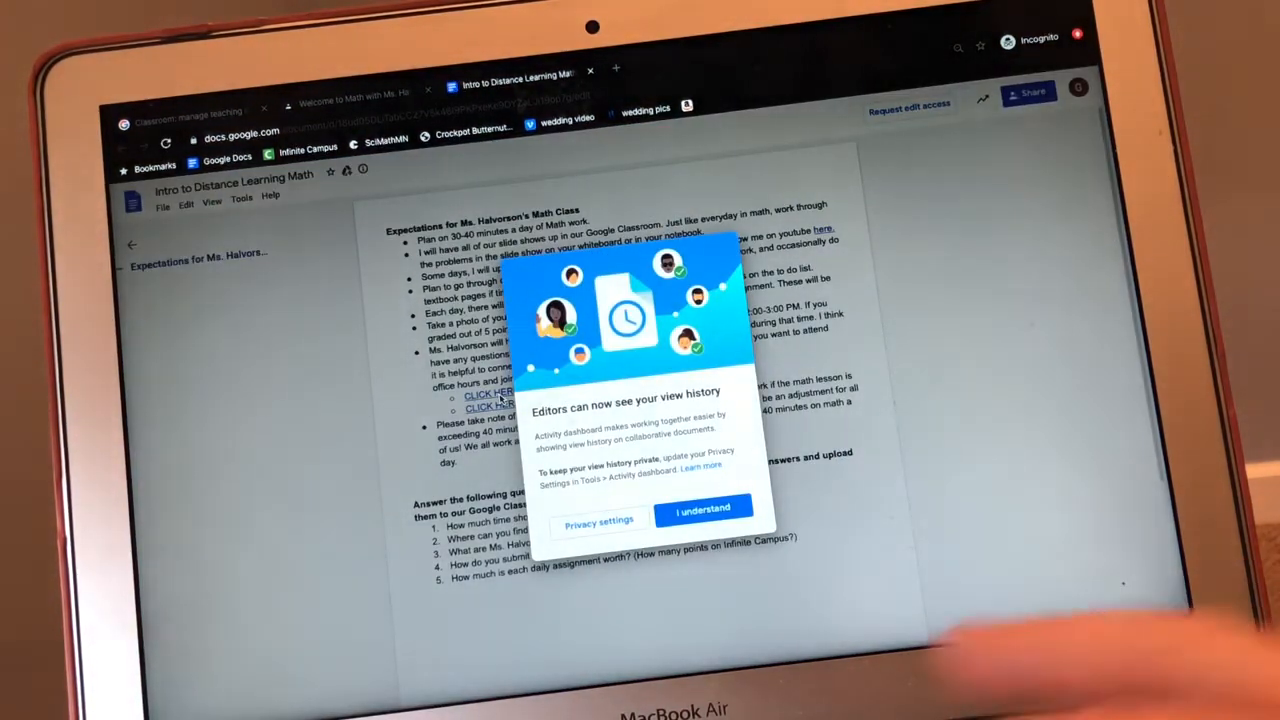
click(704, 508)
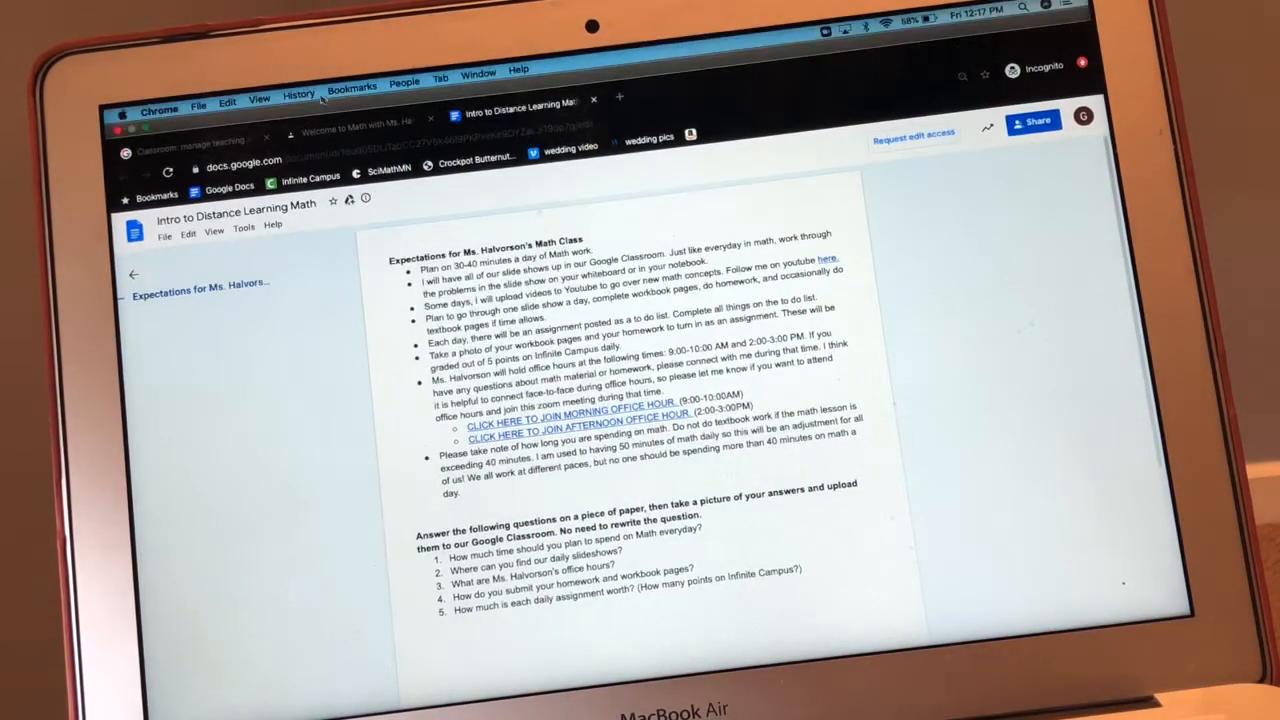
Back on the assignment page, choose File under '+ Add or create' in Your work.
click(356, 122)
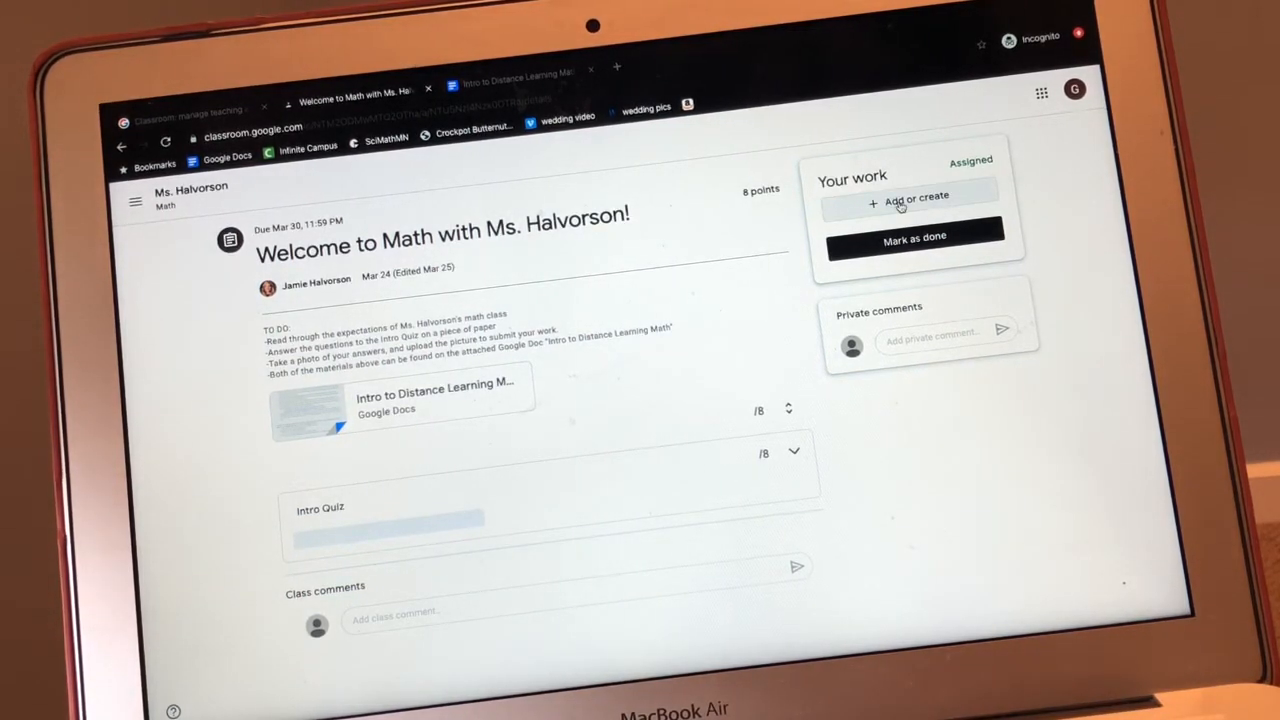
click(912, 198)
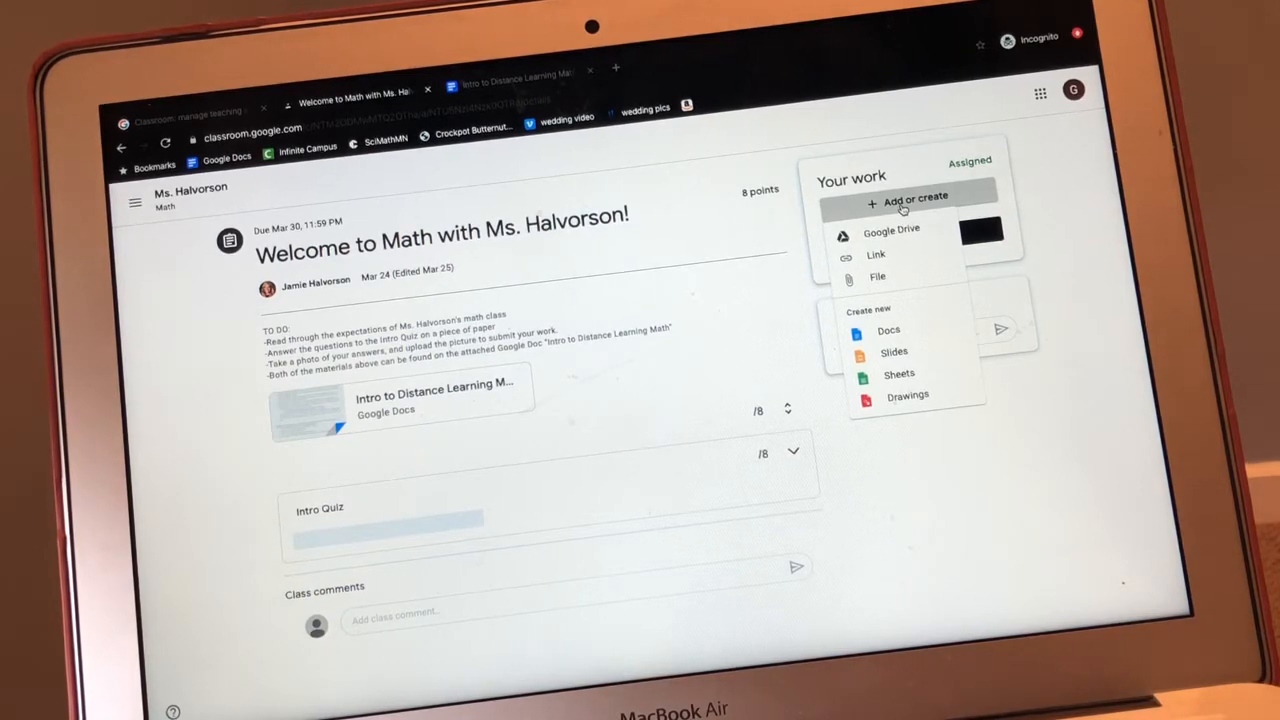
click(888, 228)
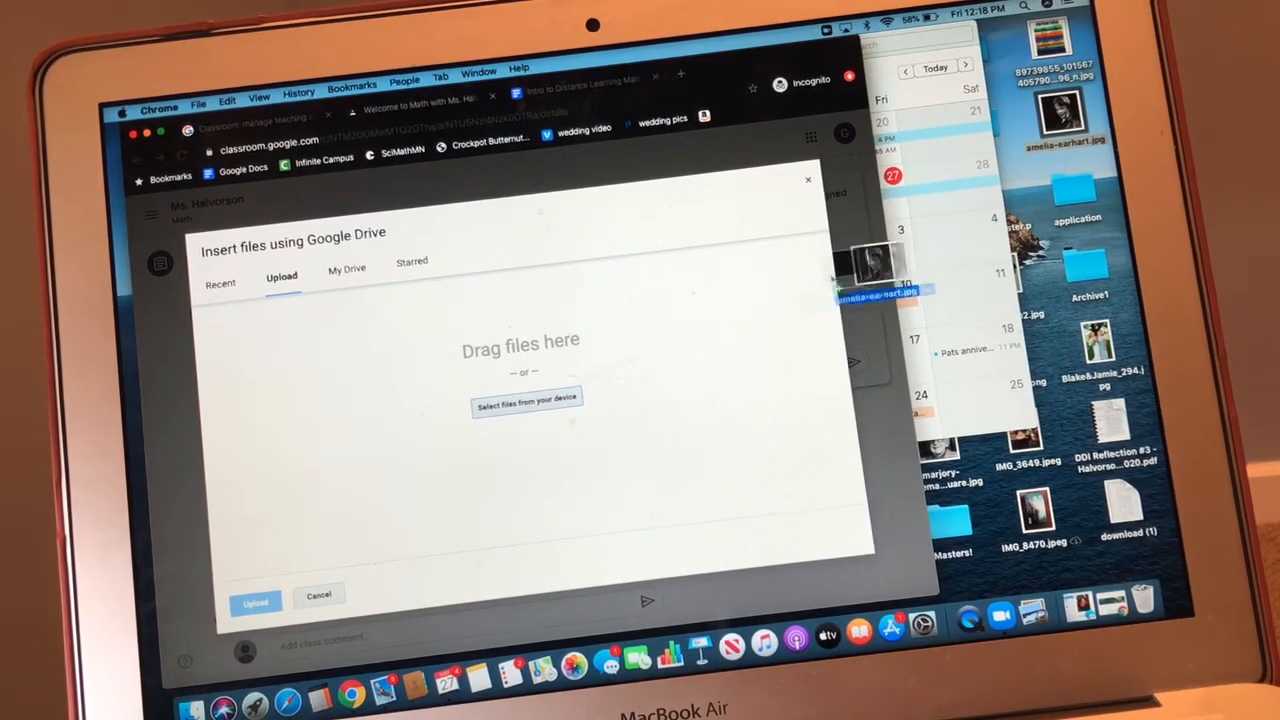
Drop amelia-earhart.jpg from the desktop into the Drive Upload tab and upload it.
drag(876, 264, 520, 340)
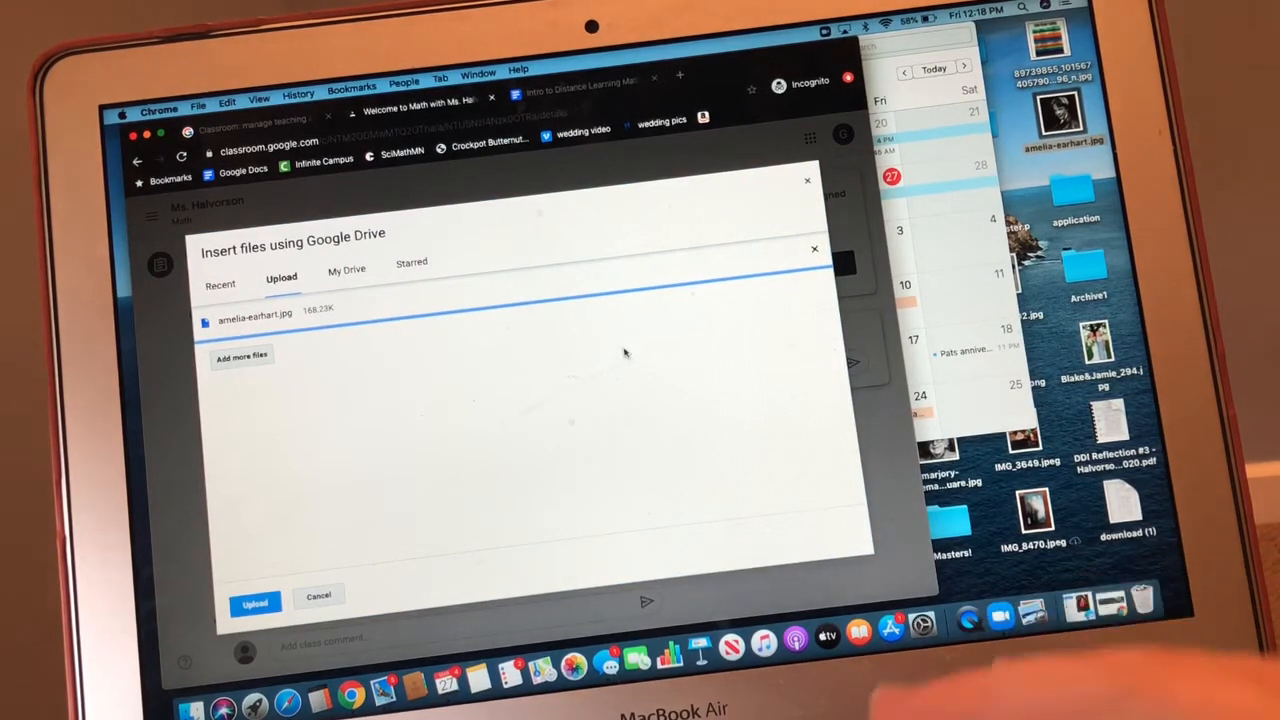
click(254, 604)
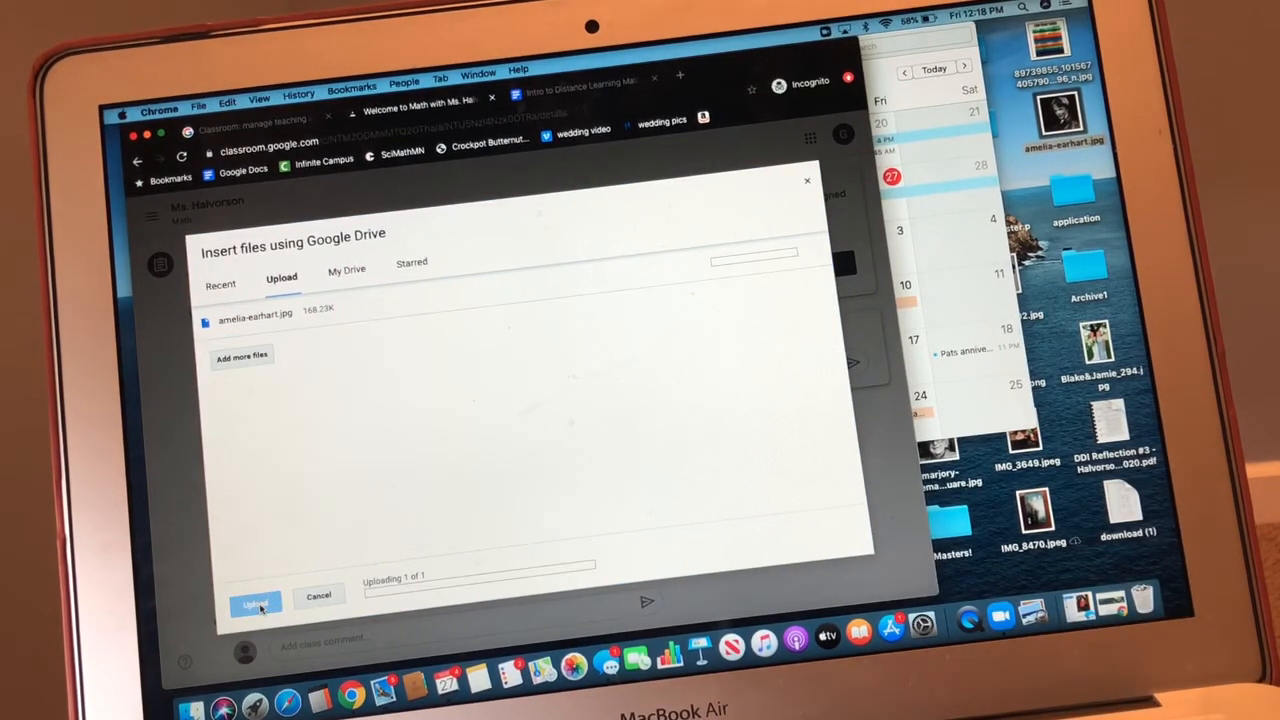
Dismiss the 'Turn it in' tip with Got it and turn in the work with the photo attached.
click(254, 600)
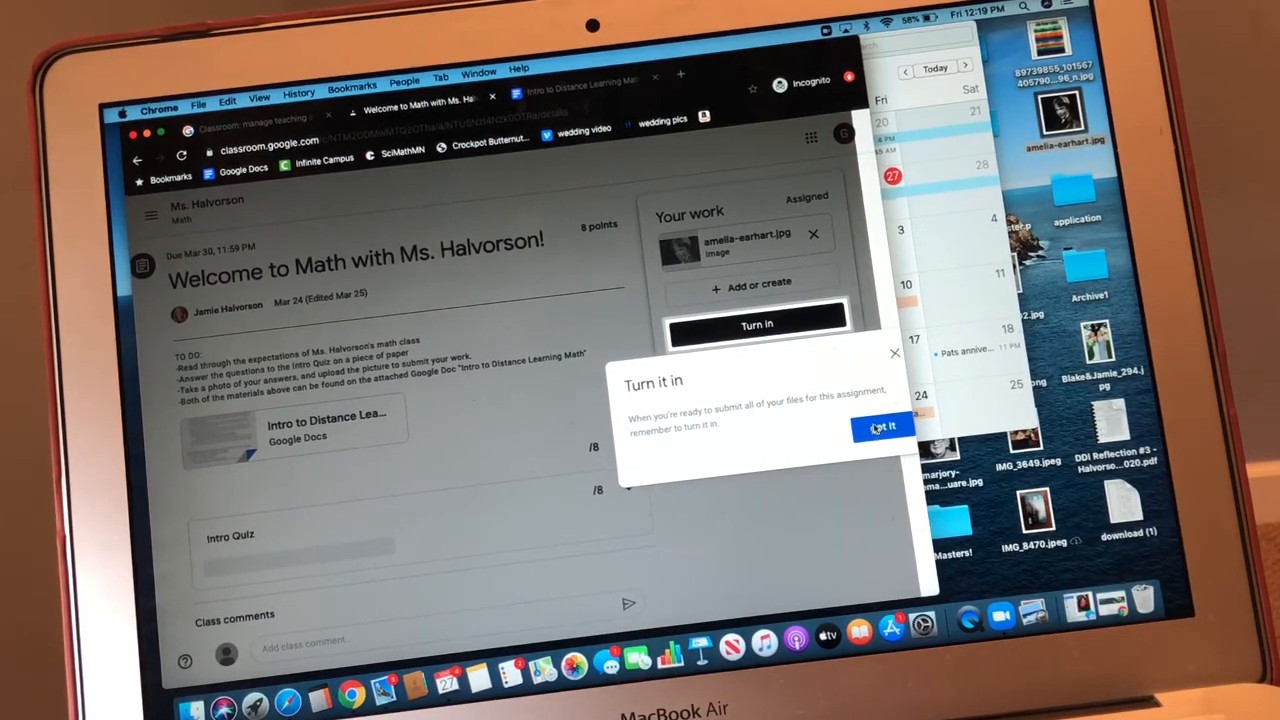
click(884, 426)
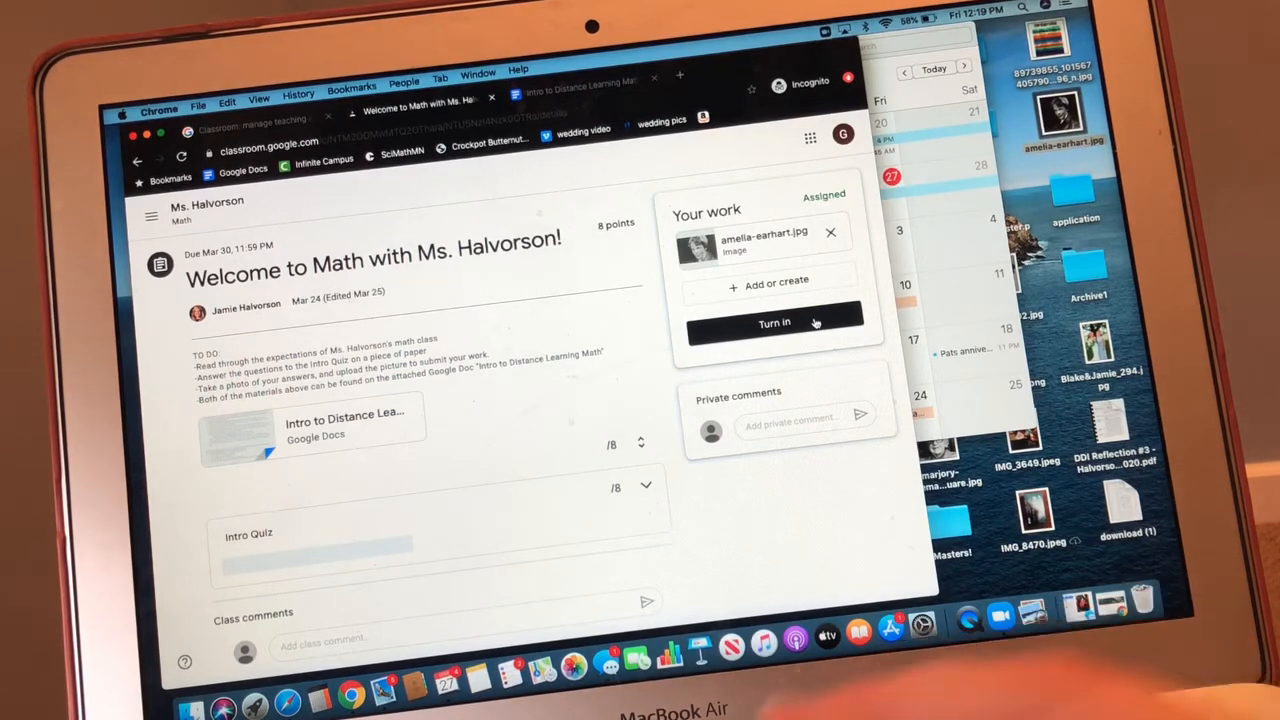
click(774, 320)
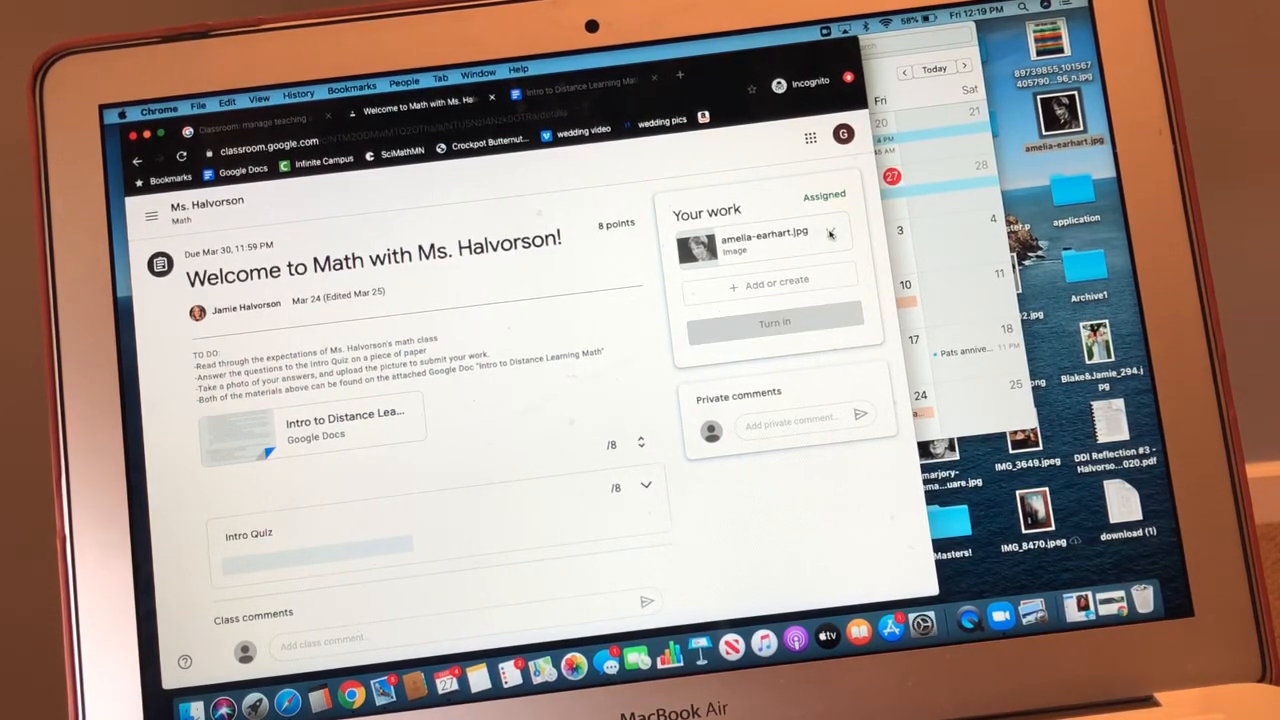